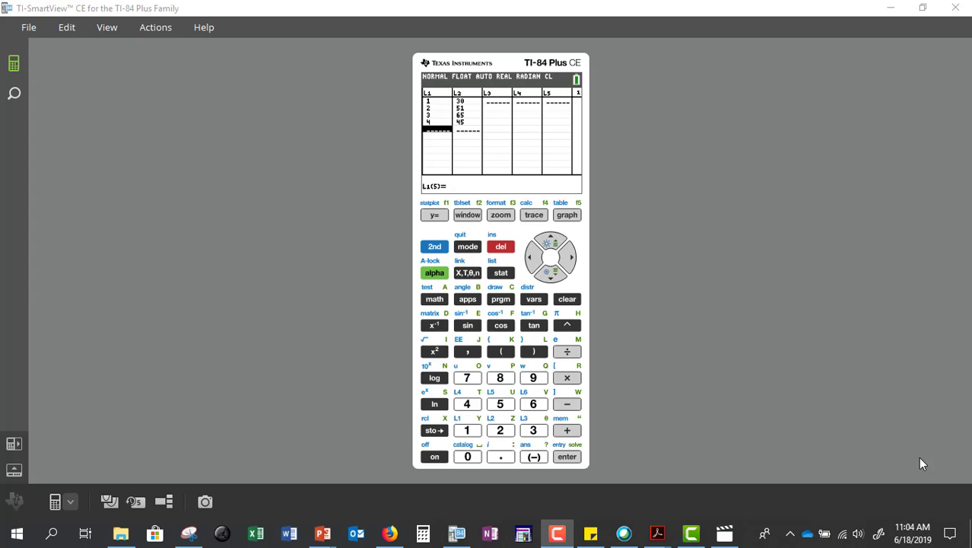
Open the list editor and select the L3 column heading so its entry line reads 'L3 ='
left_click(500, 272)
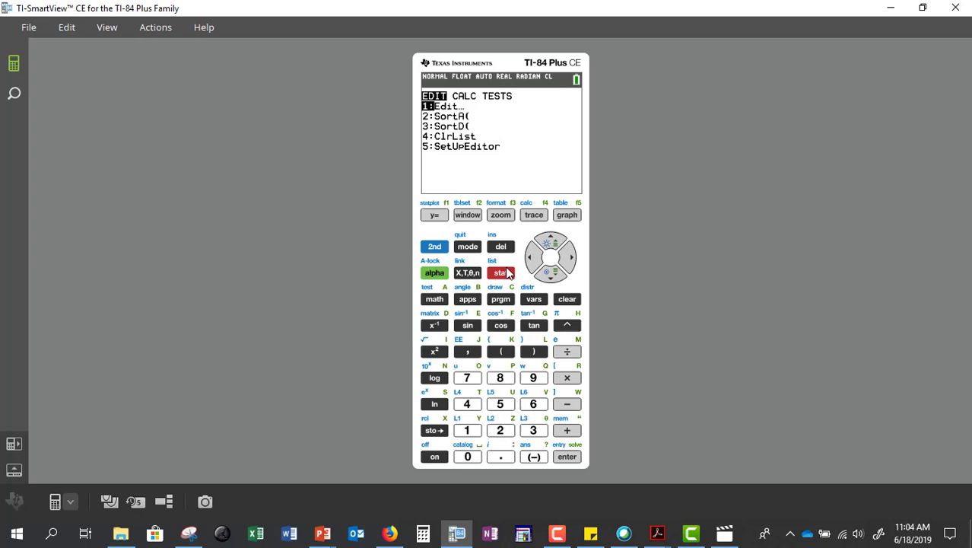
left_click(567, 456)
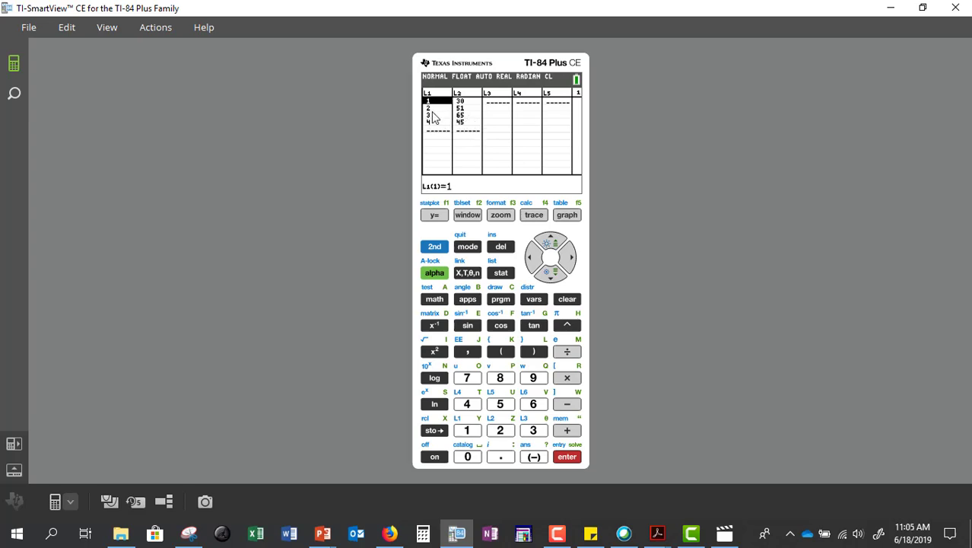
mouse_move(456, 131)
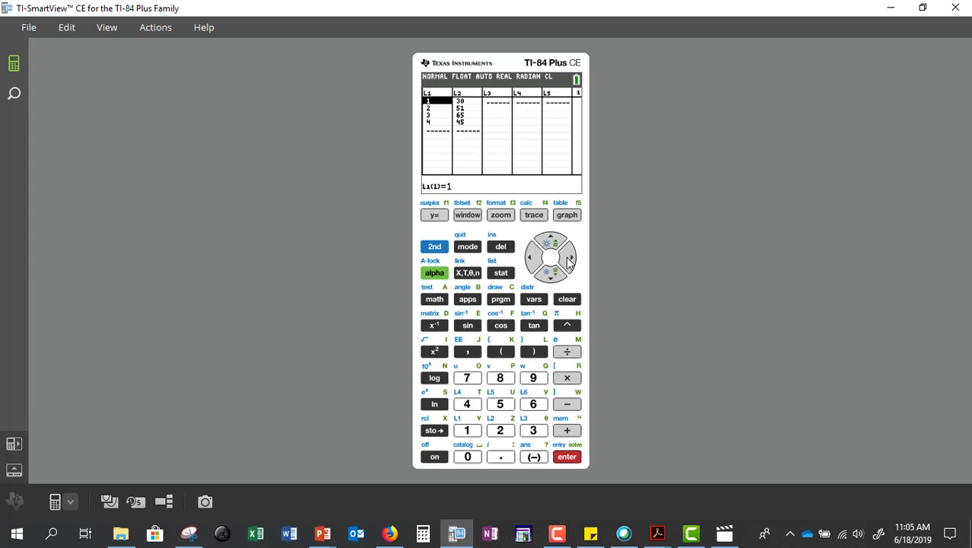
left_click(572, 258)
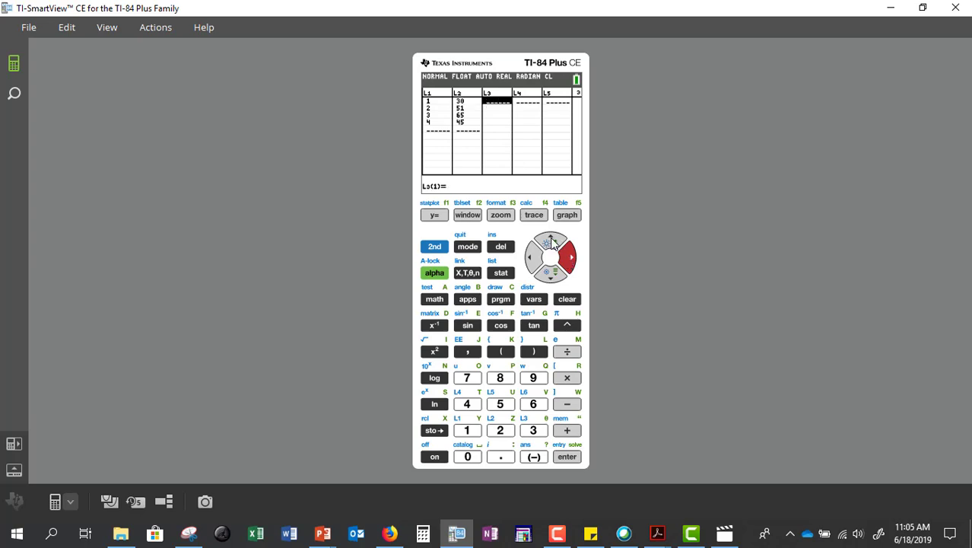
left_click(550, 242)
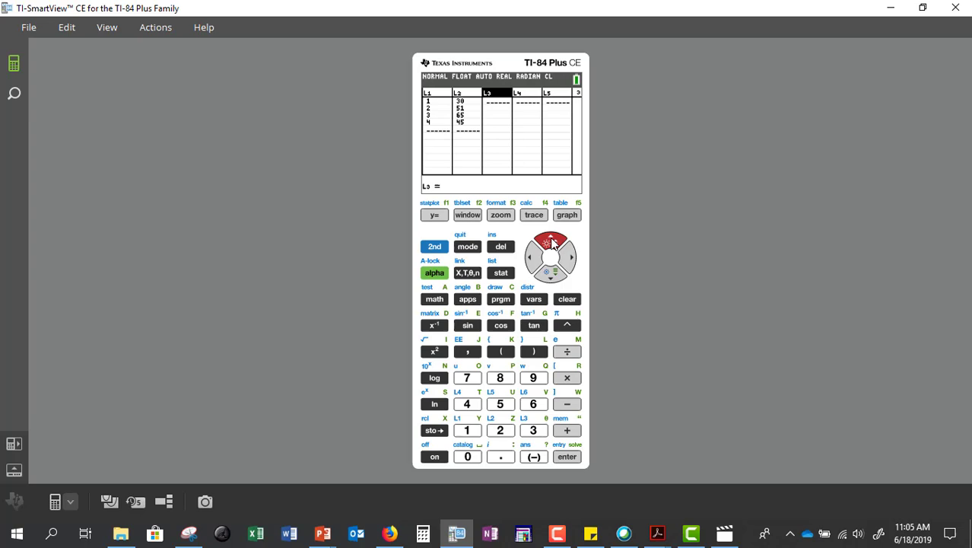
mouse_move(469, 104)
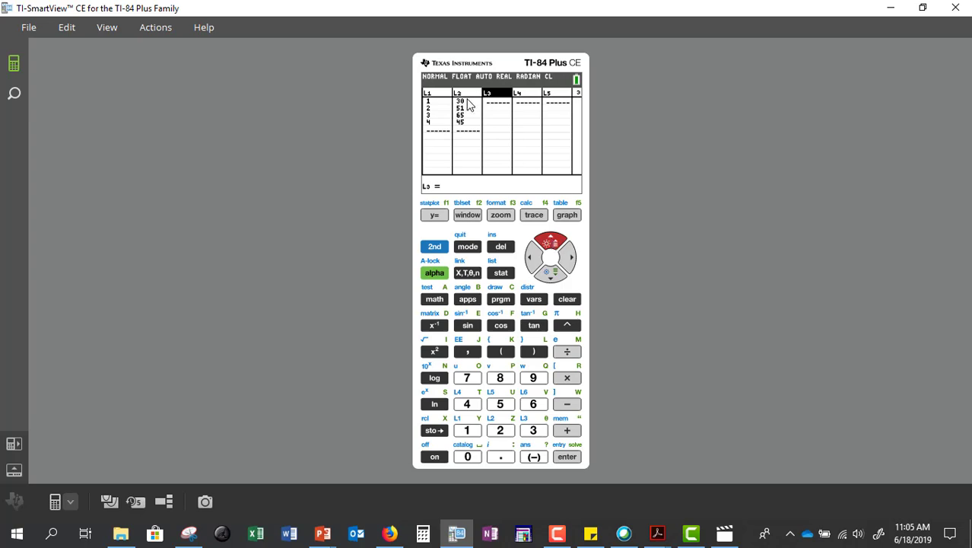
mouse_move(466, 126)
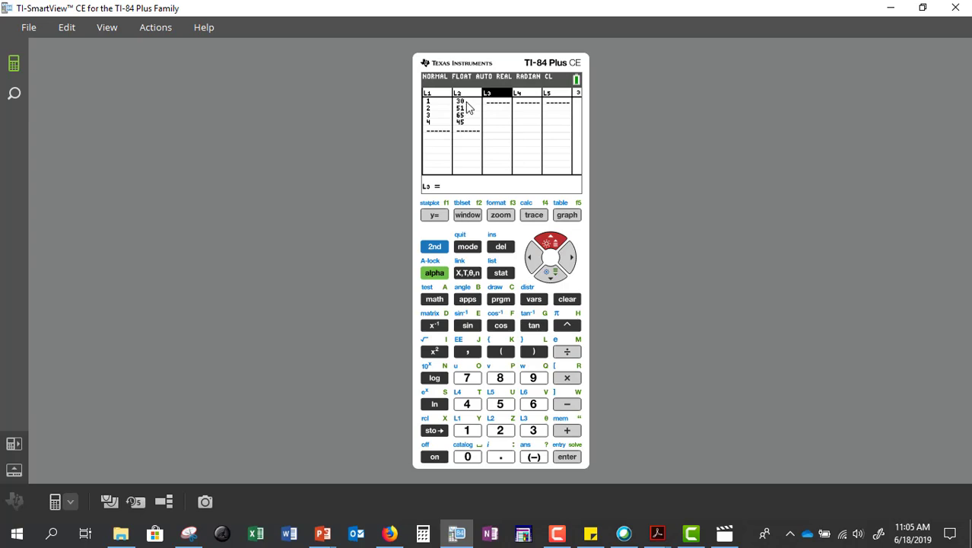
mouse_move(481, 121)
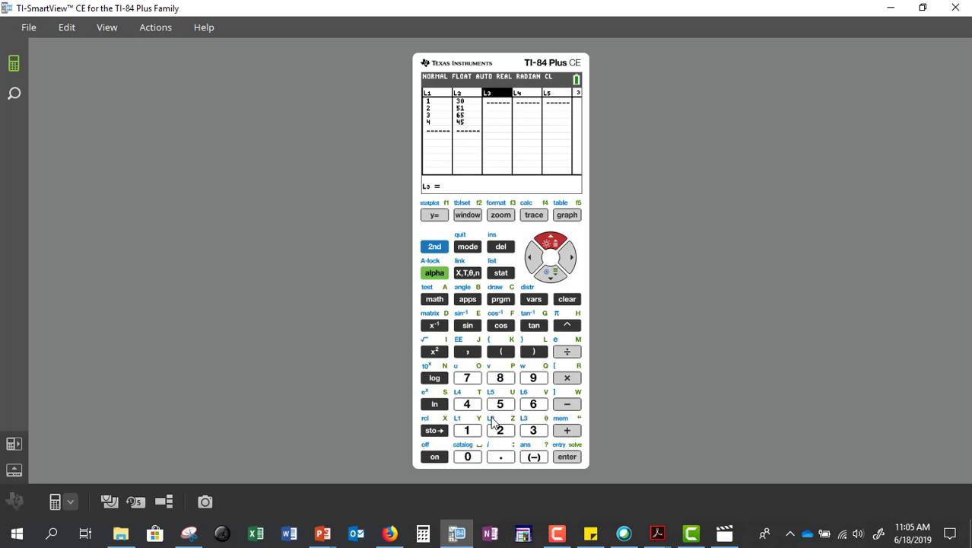
mouse_move(467, 351)
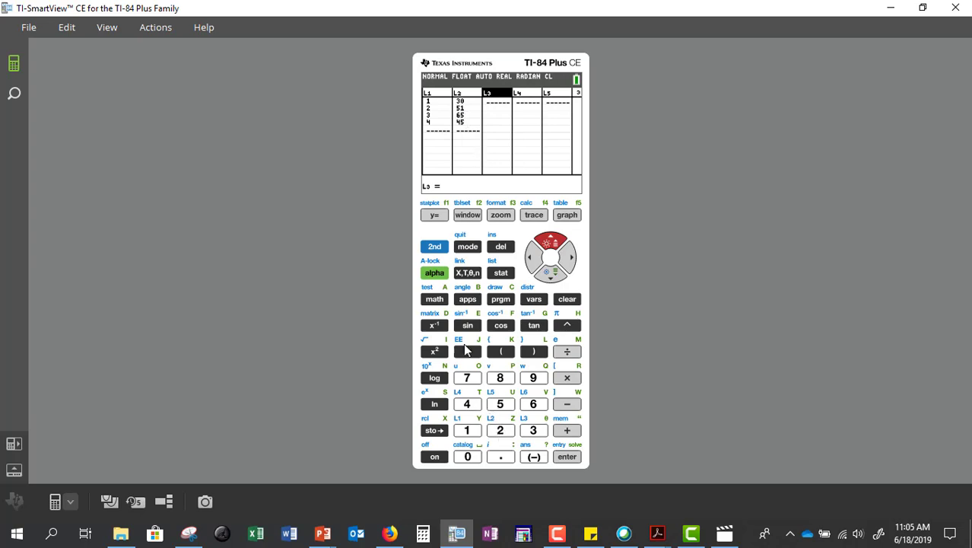
Begin the L3 formula as 'L3 = L2/', inserting L2 followed by division
left_click(434, 245)
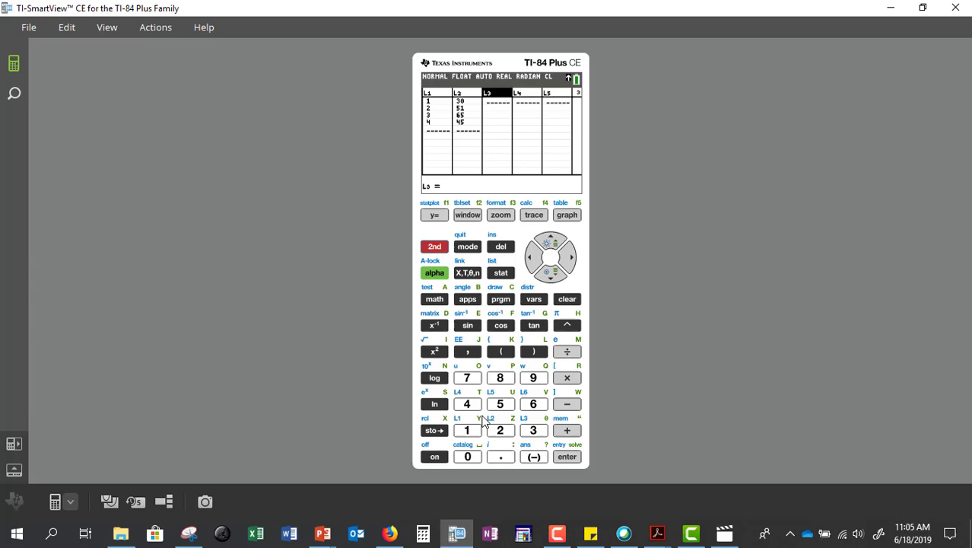
left_click(500, 429)
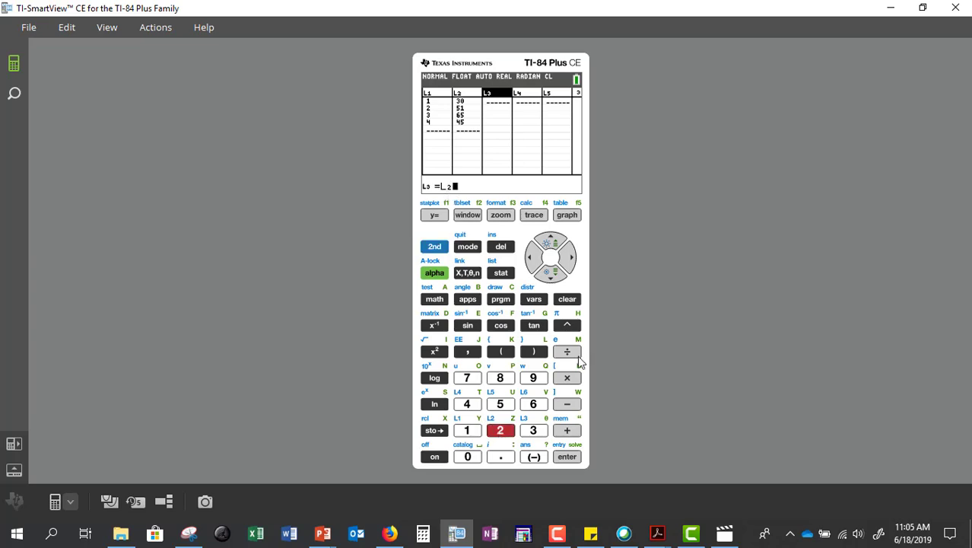
left_click(567, 351)
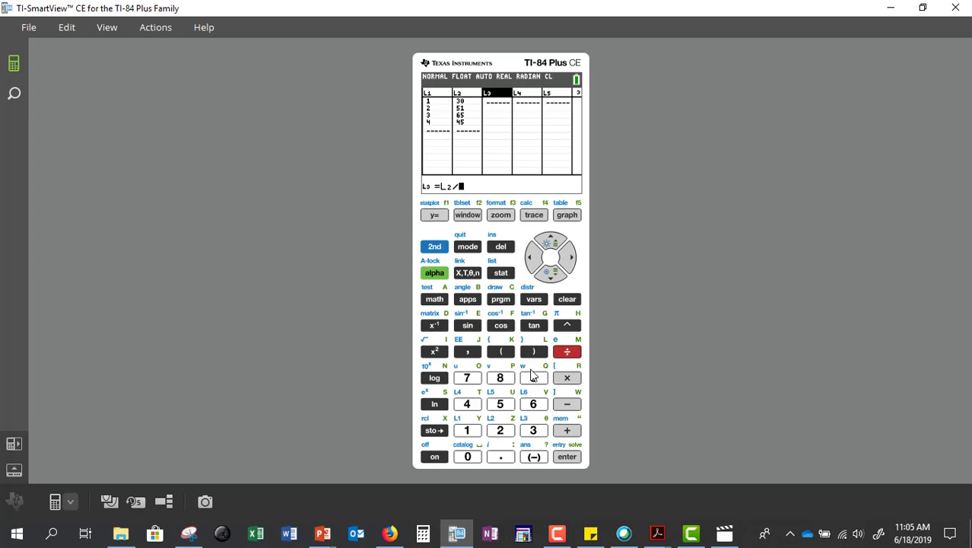
left_click(533, 377)
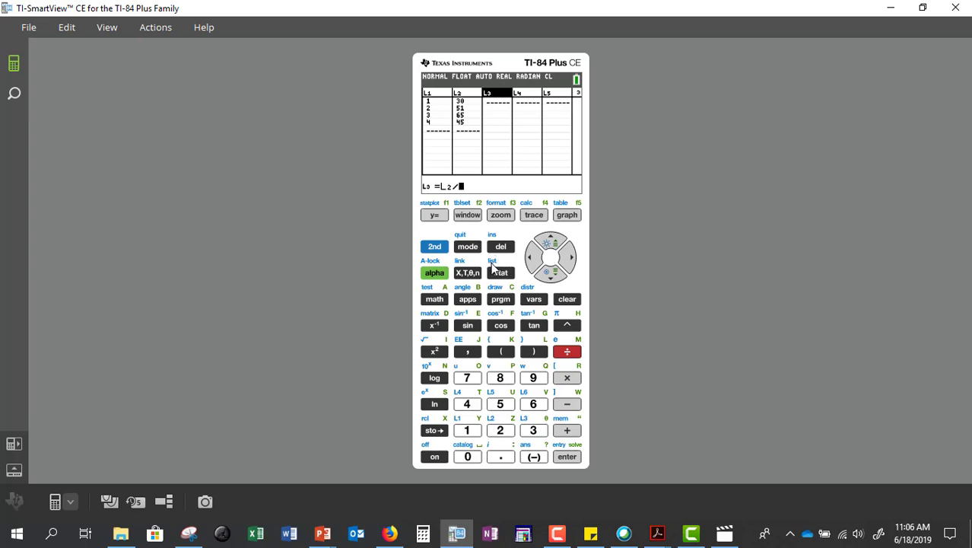
left_click(434, 246)
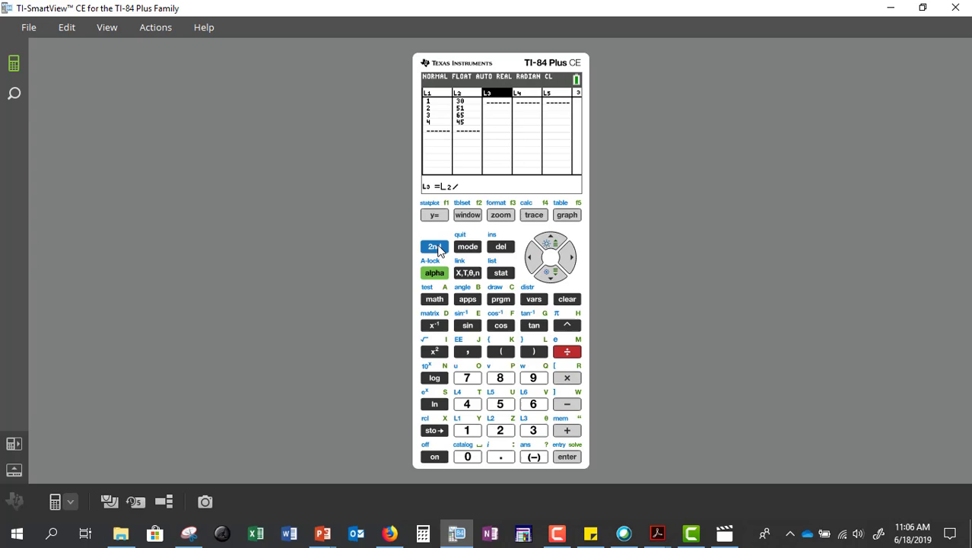
Insert sum( from the LIST MATH menu so L3 reads 'L2/sum('
left_click(500, 272)
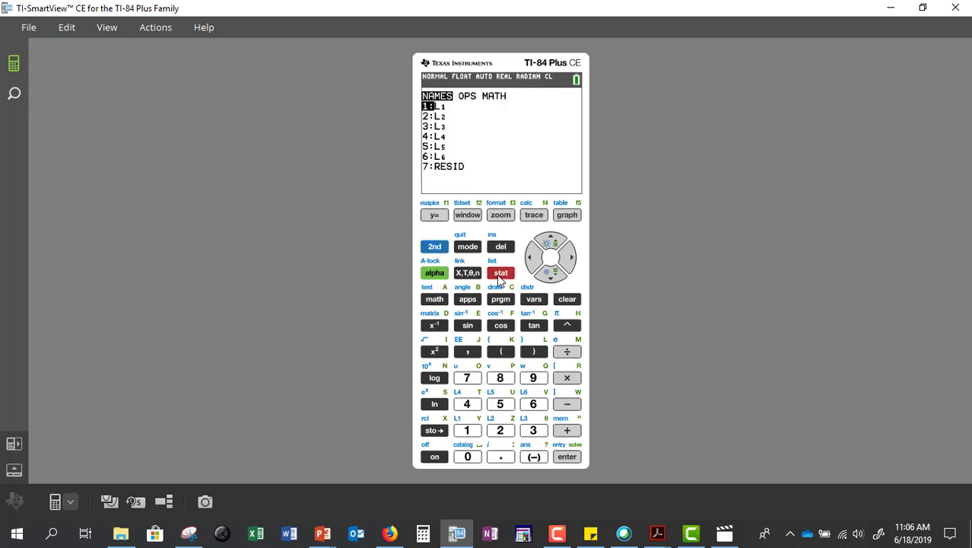
mouse_move(575, 259)
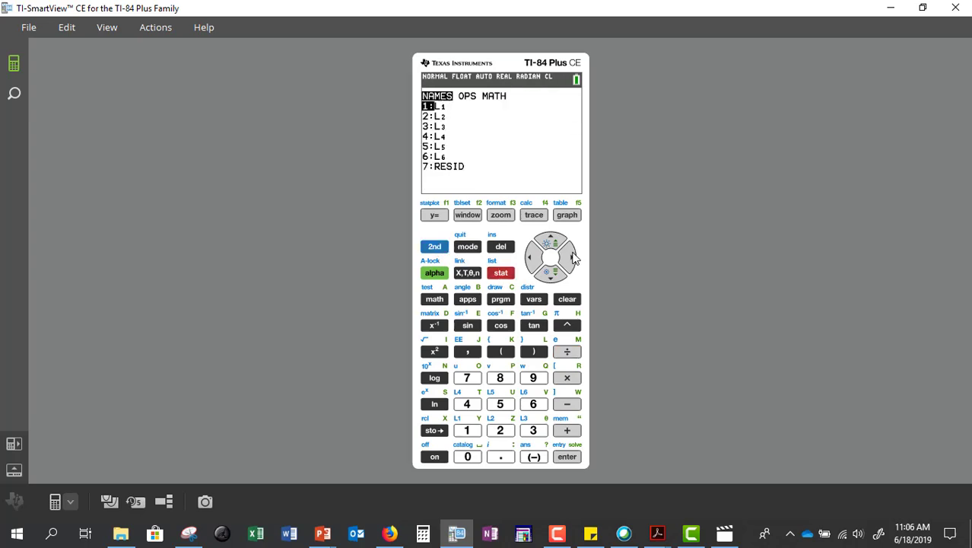
left_click(572, 257)
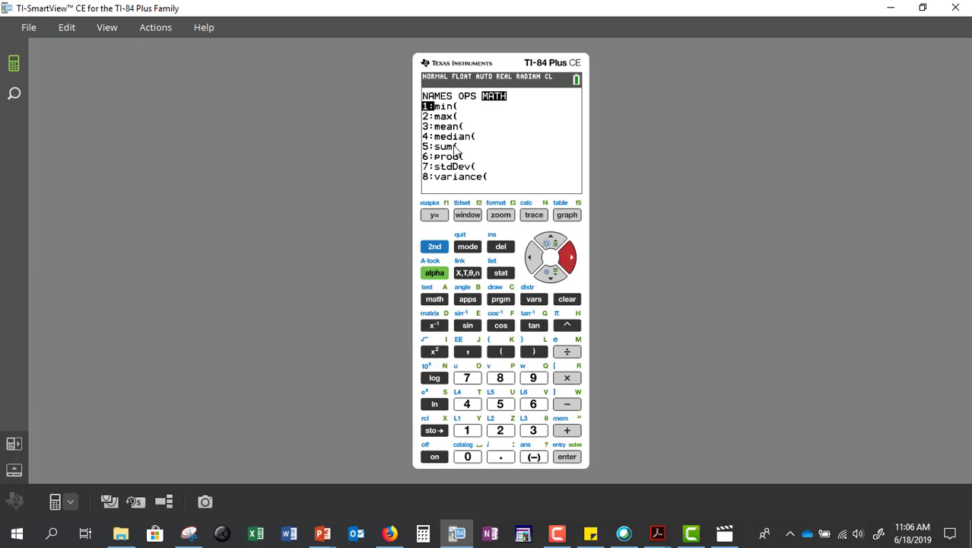
left_click(500, 404)
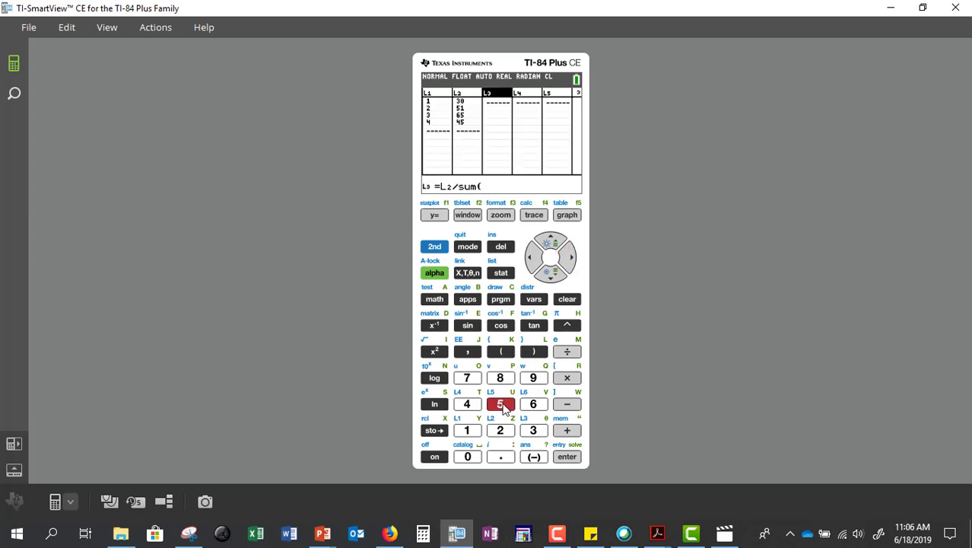
left_click(501, 404)
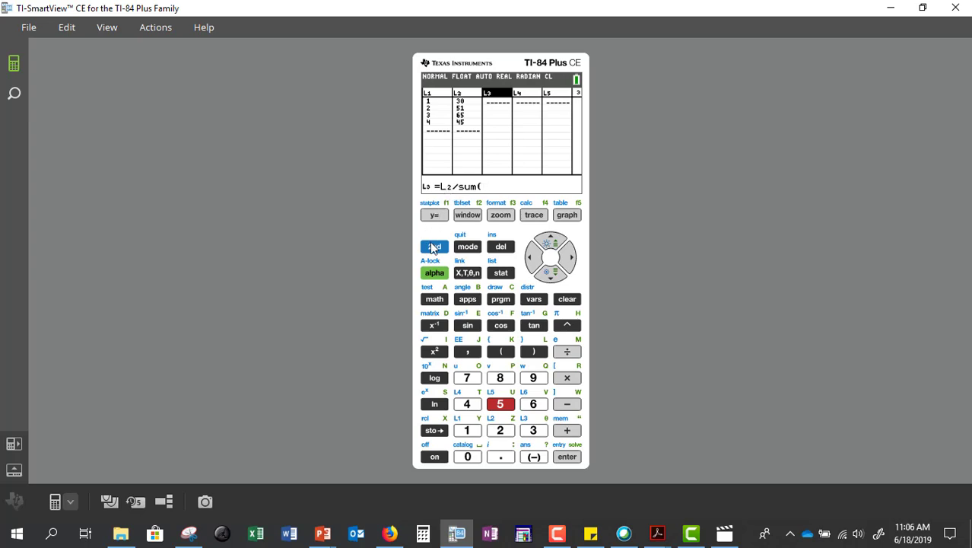
Complete L3 = L2/sum(L2), yielding relative frequencies 0.1571, 0.267, 0.3403 and 0.2356
left_click(434, 245)
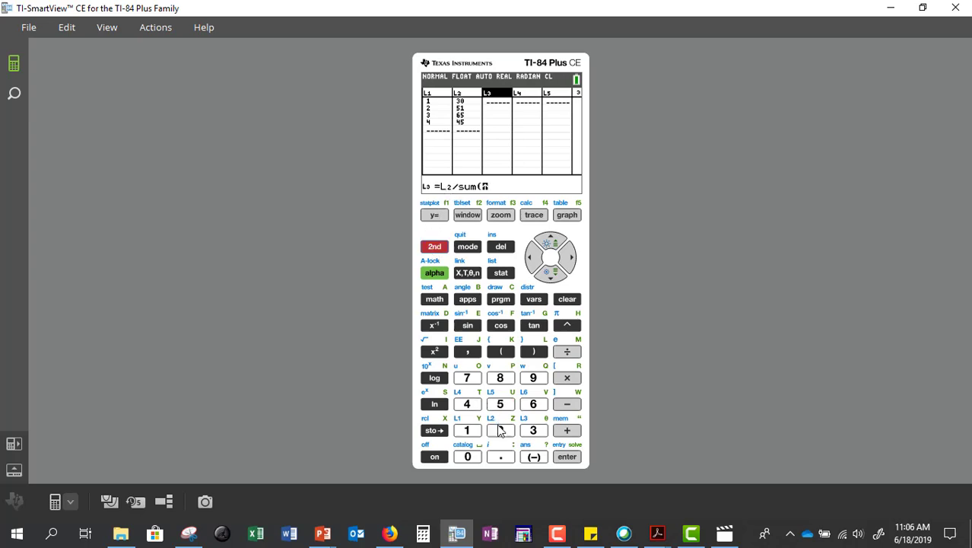
left_click(533, 352)
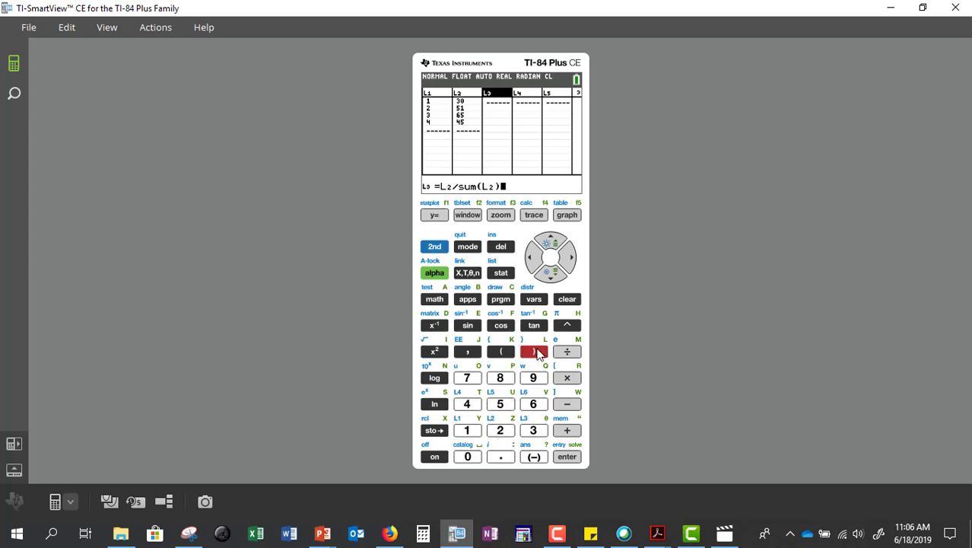
left_click(566, 457)
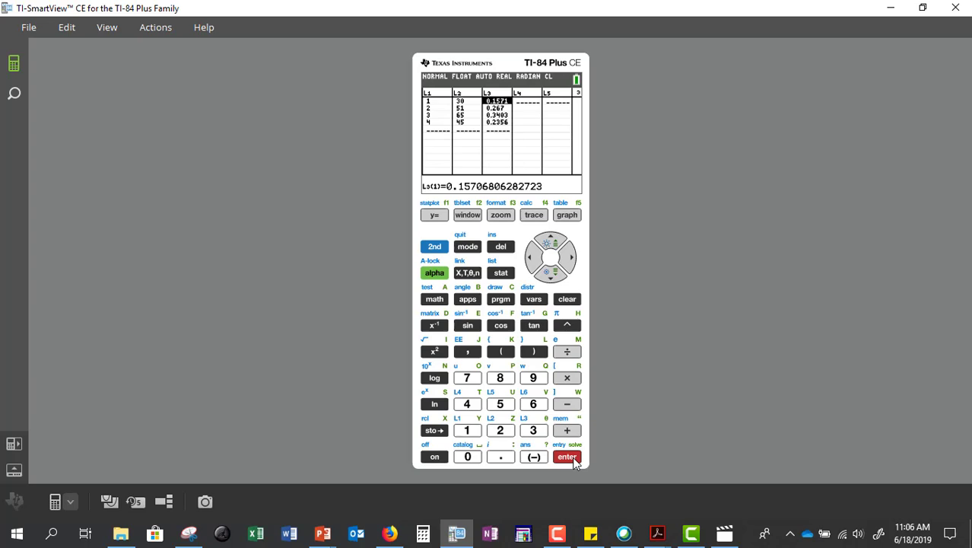
left_click(572, 257)
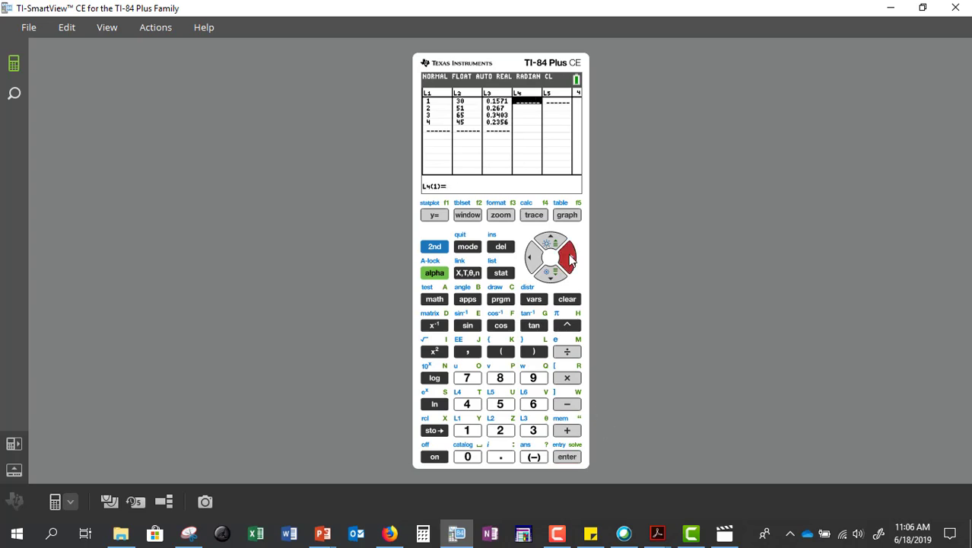
Define L4 = L3*100, giving percentages 15.707, 26.702, 34.031 and 23.56
left_click(550, 242)
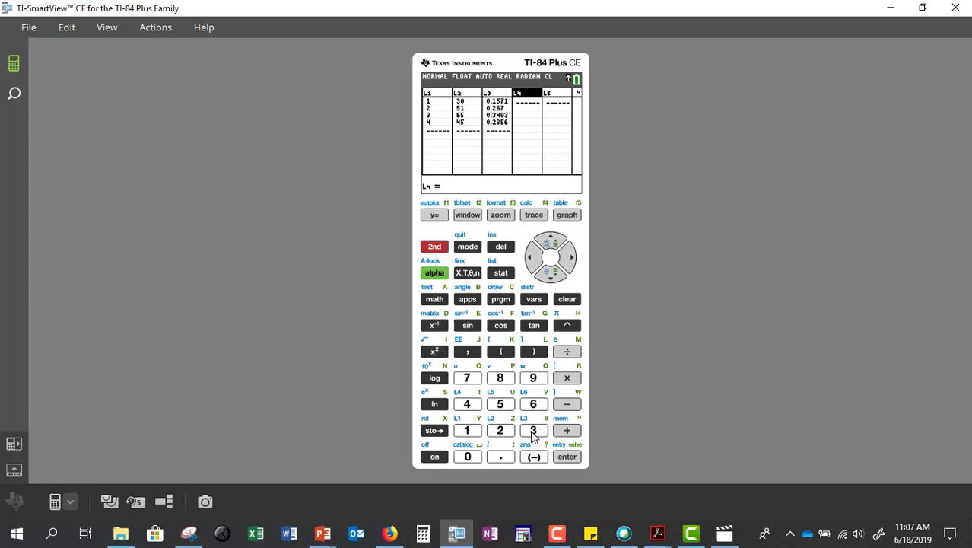
left_click(533, 429)
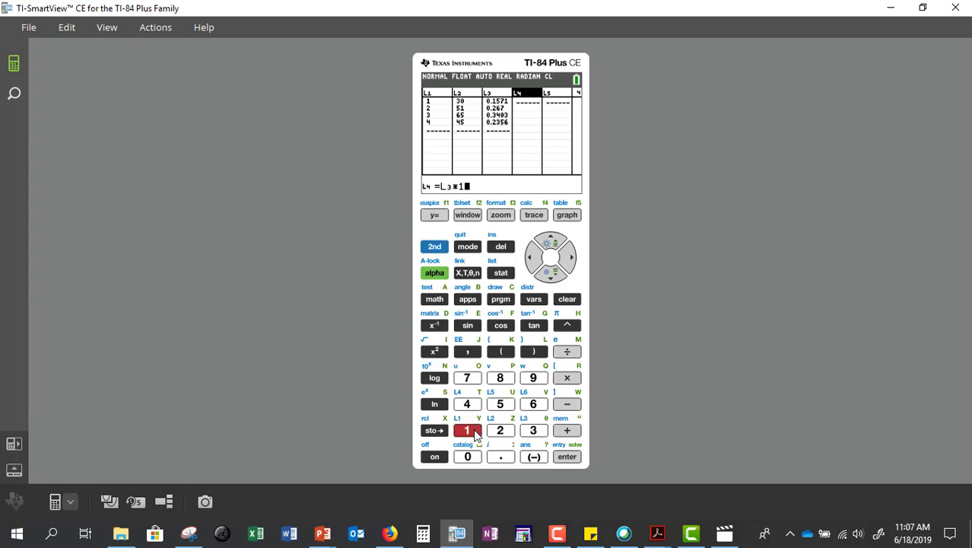
left_click(467, 456)
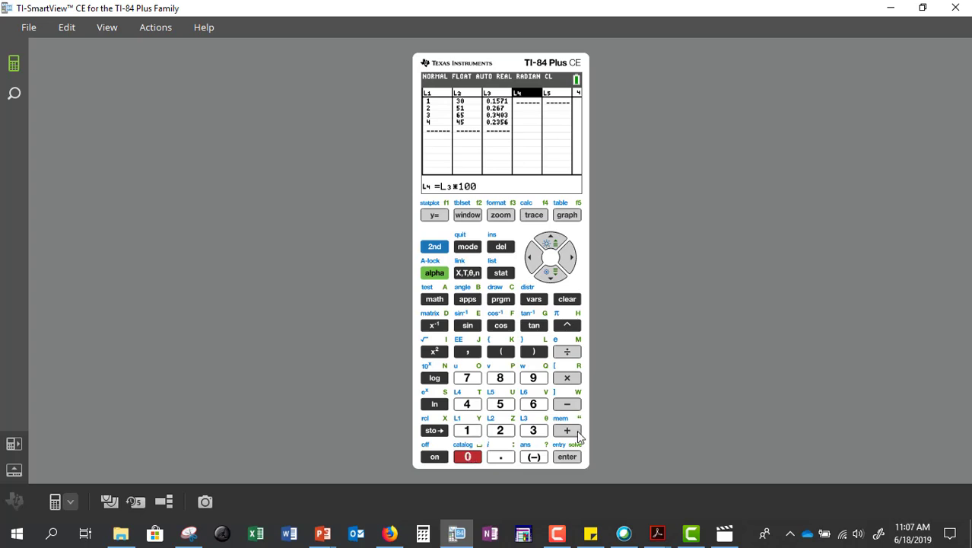
left_click(566, 455)
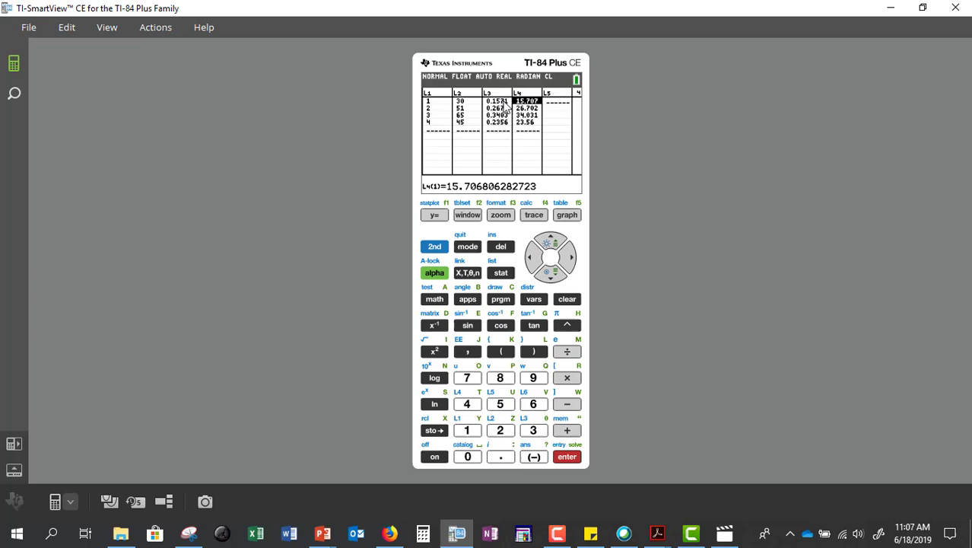
mouse_move(503, 111)
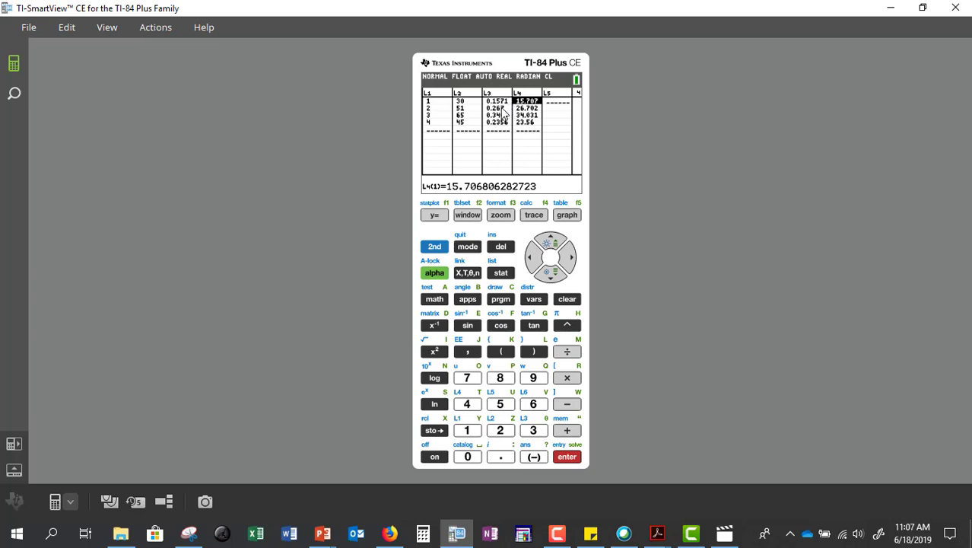